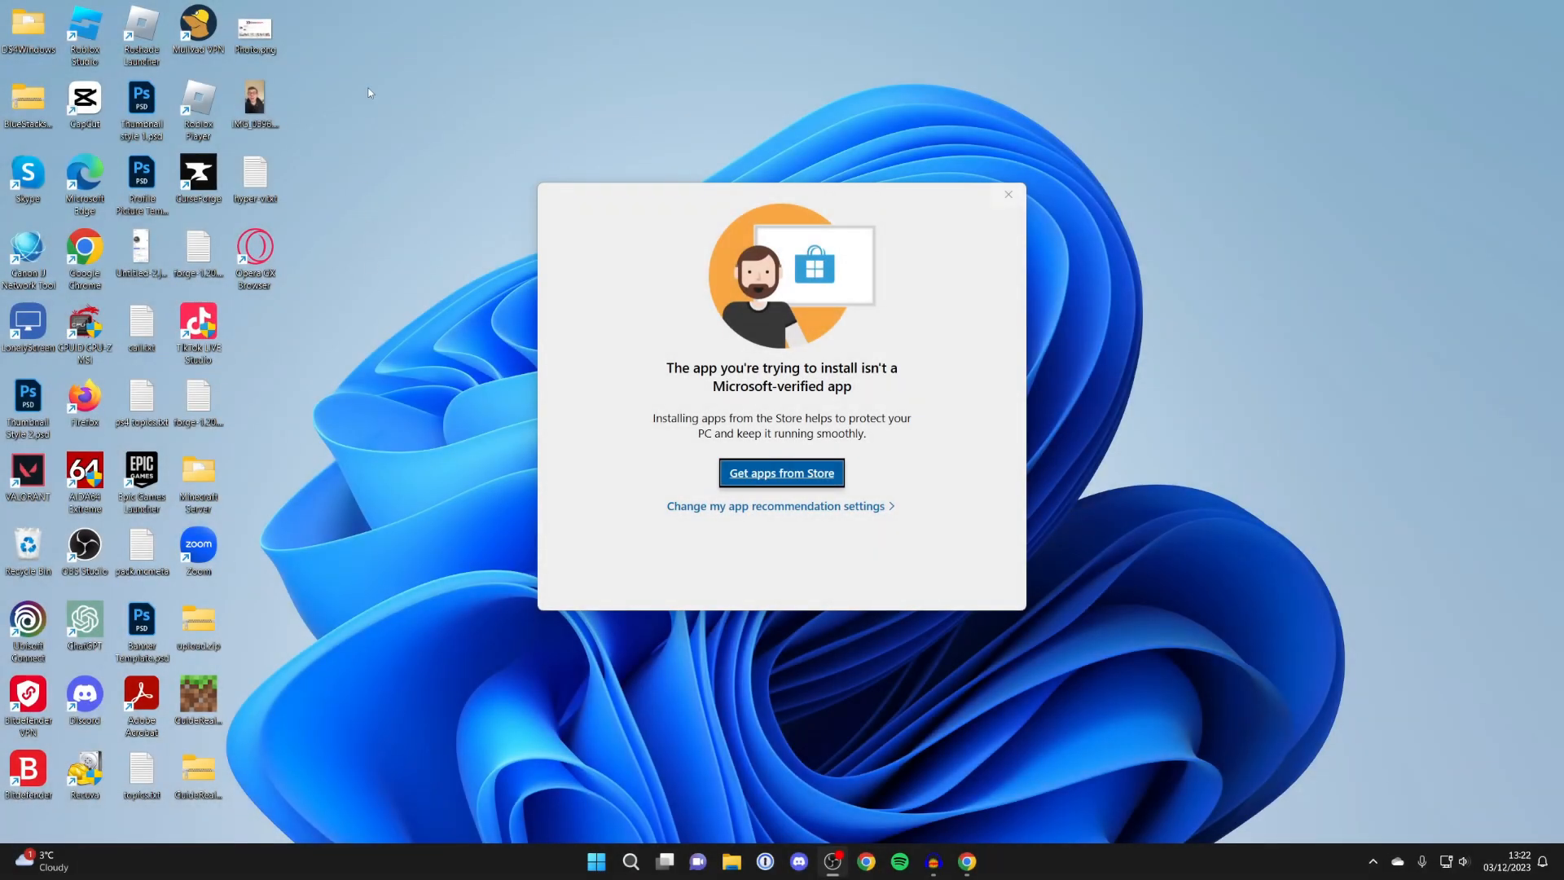
pyautogui.moveTo(929, 345)
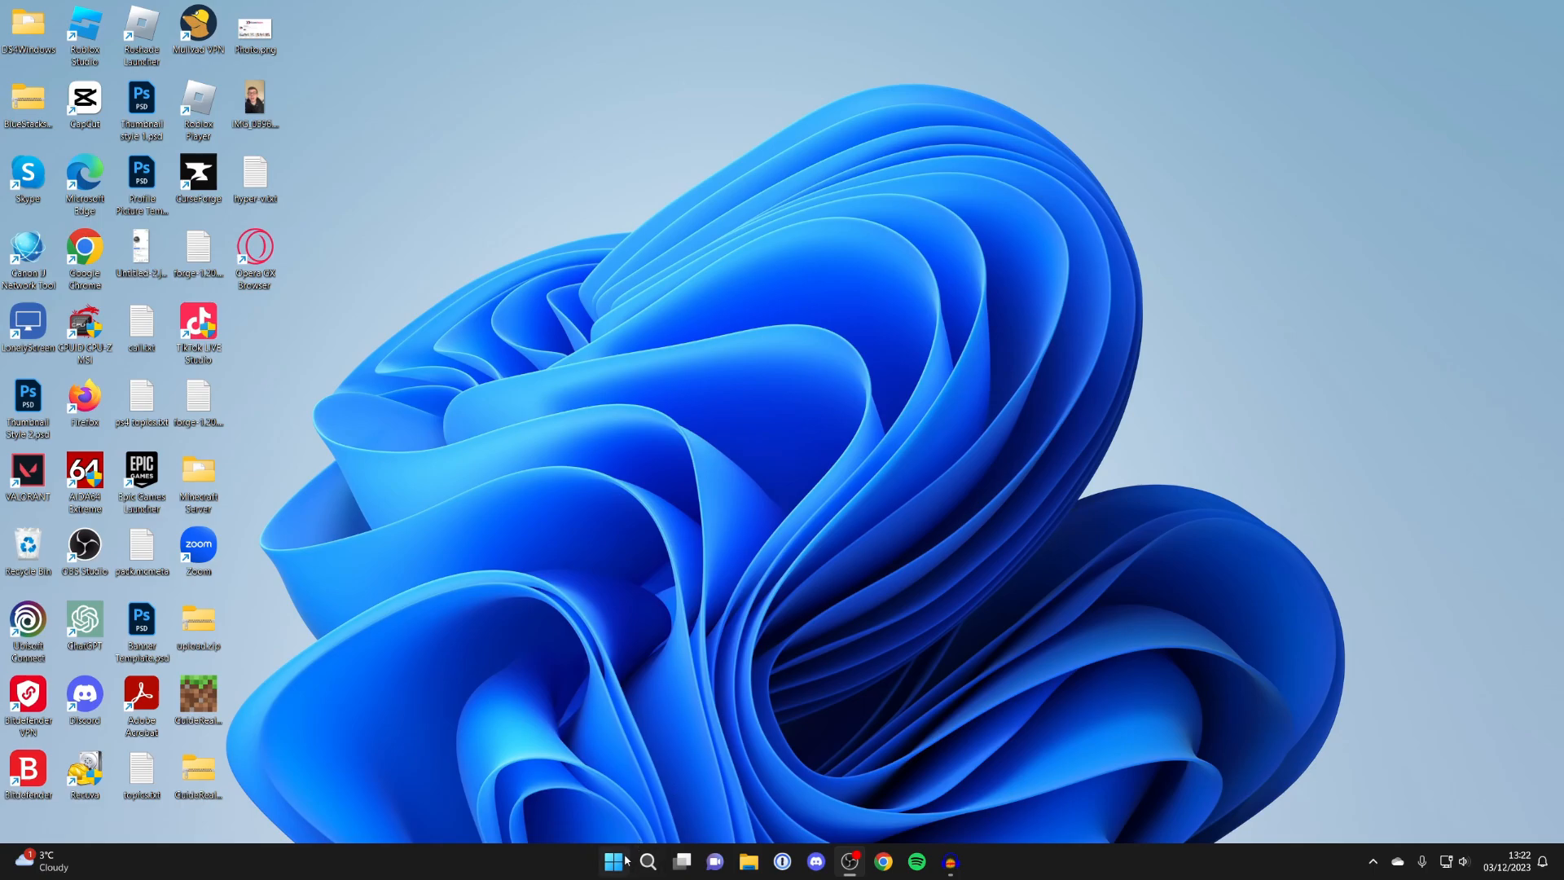
# Step: Reach Apps > Advanced app settings from Start and reveal the 'Choose where to get apps' choices
pyautogui.click(613, 865)
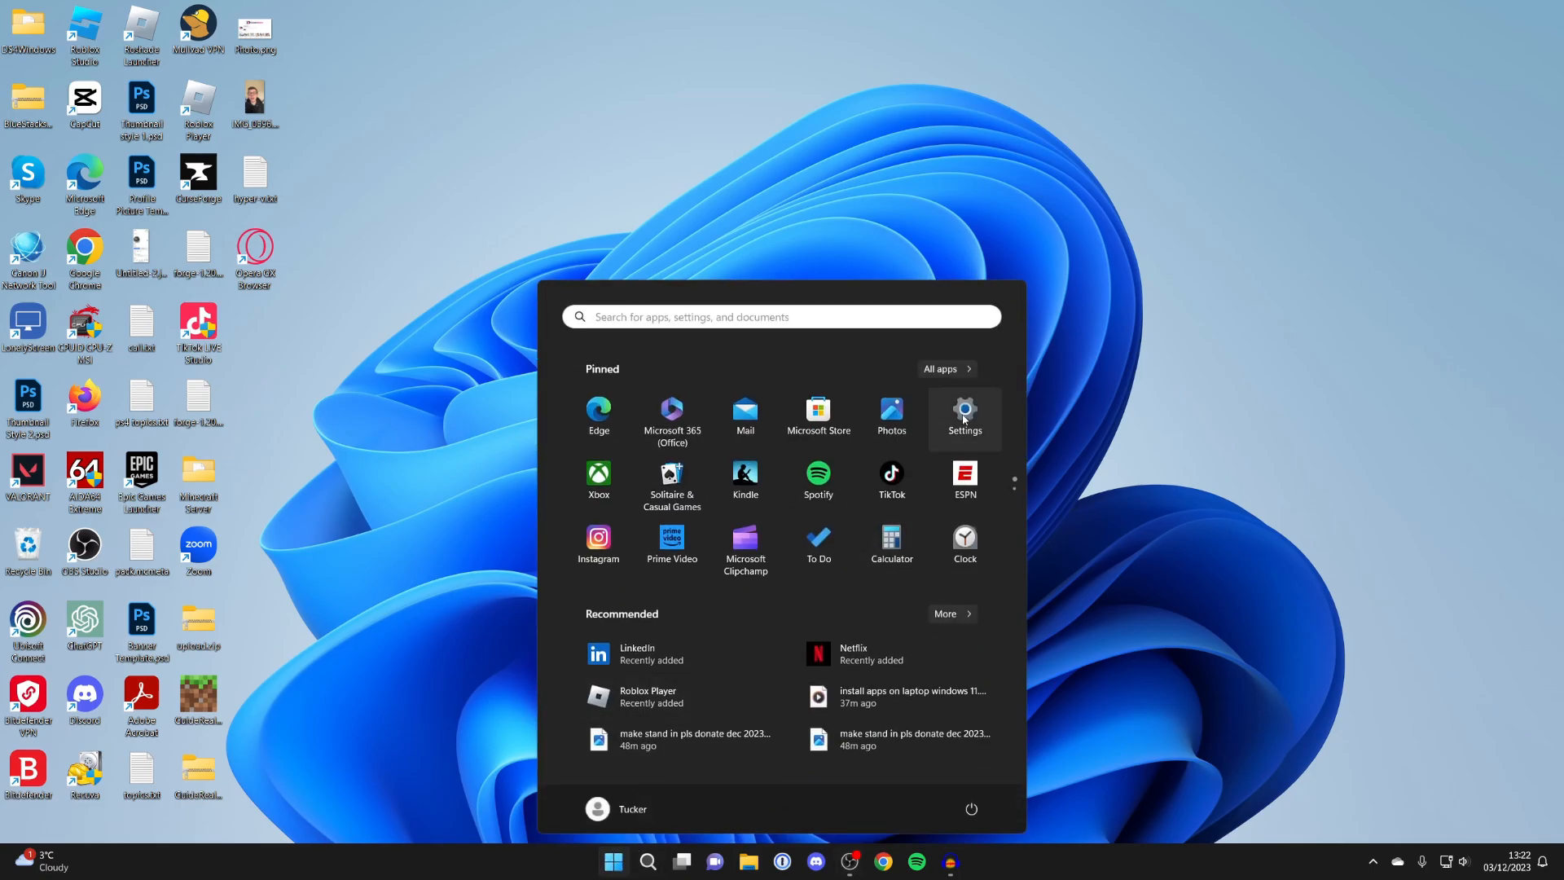
pyautogui.click(962, 419)
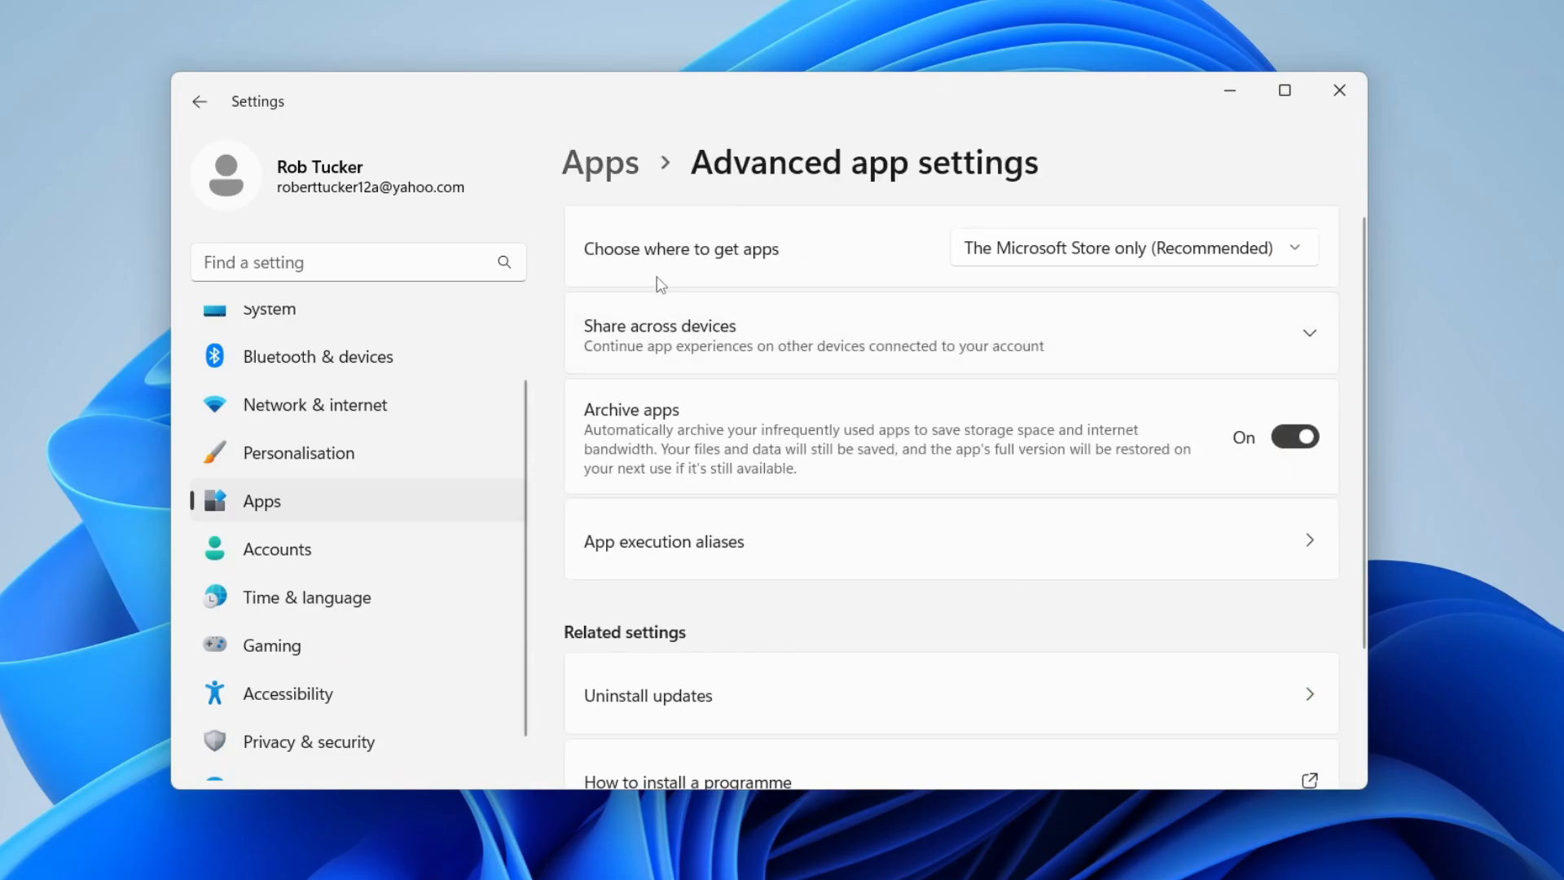
pyautogui.moveTo(652, 264)
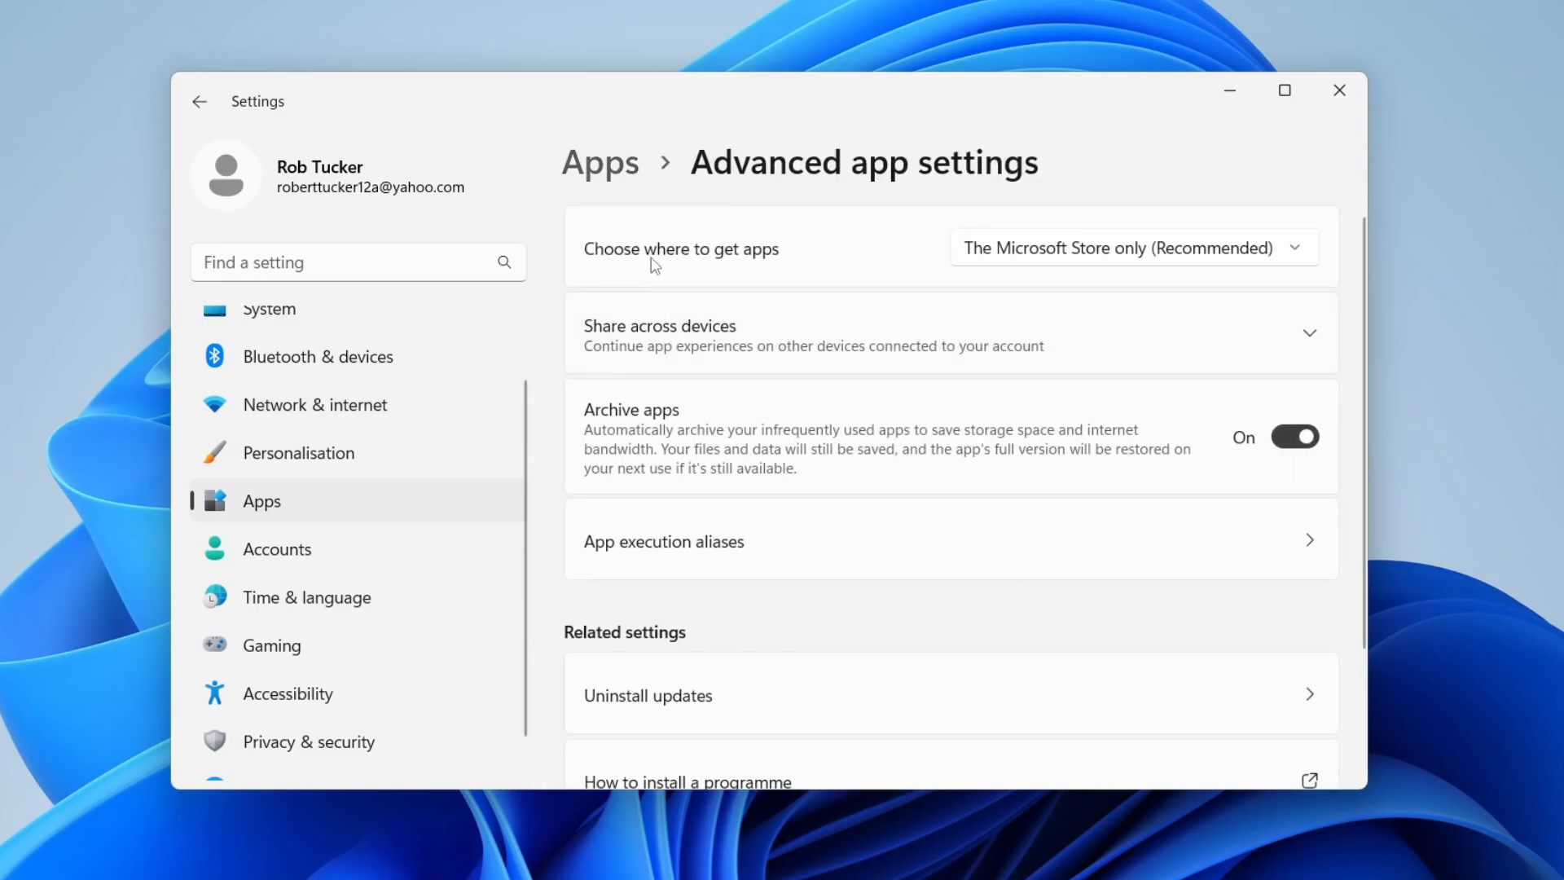
pyautogui.moveTo(1030, 265)
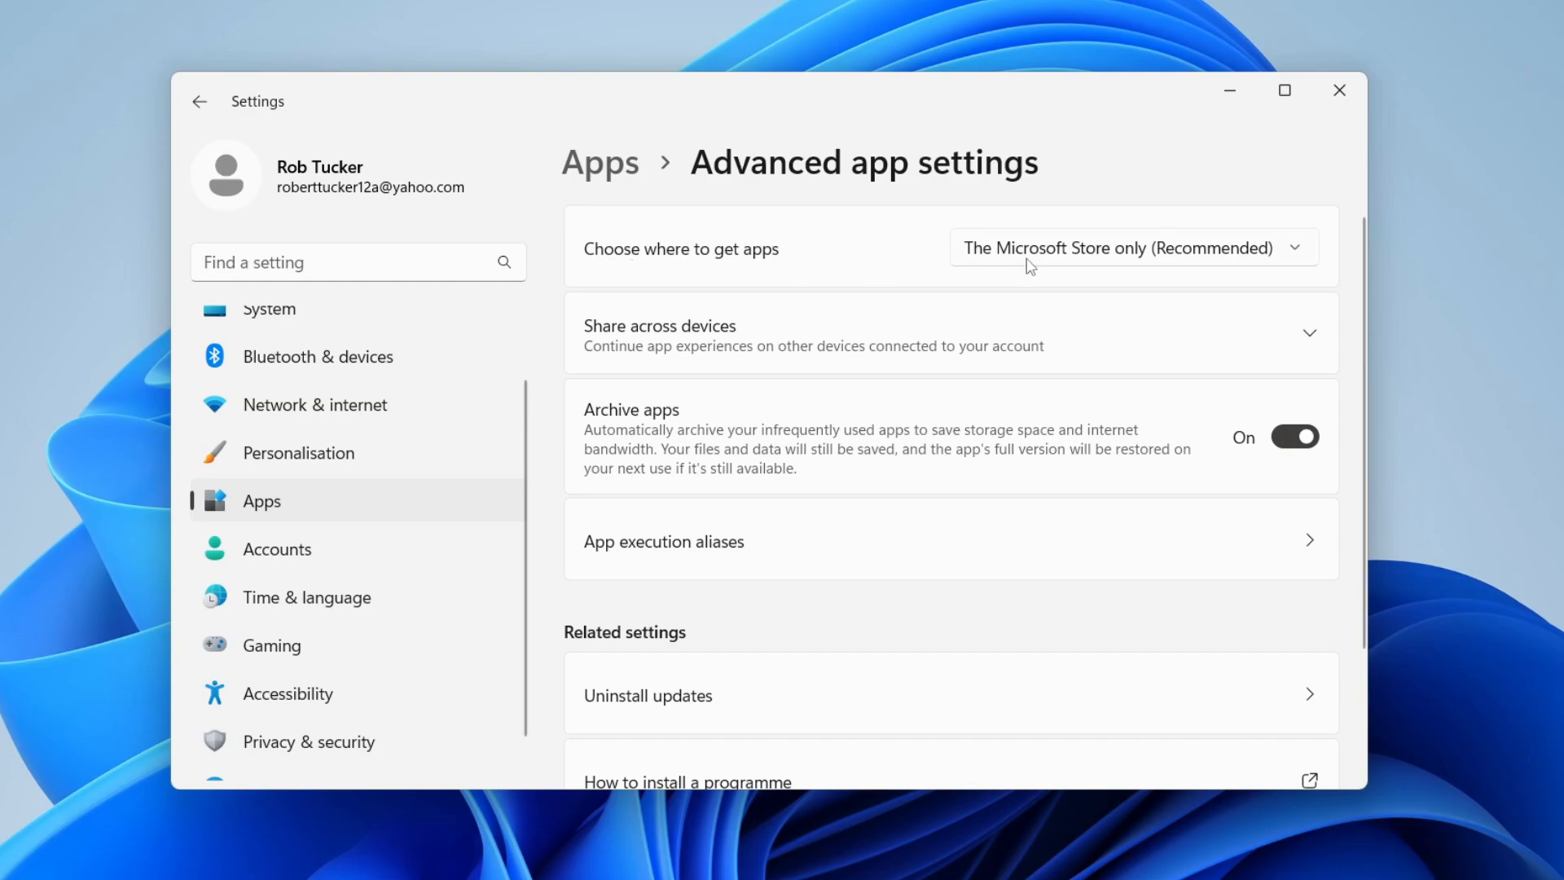
pyautogui.click(1132, 248)
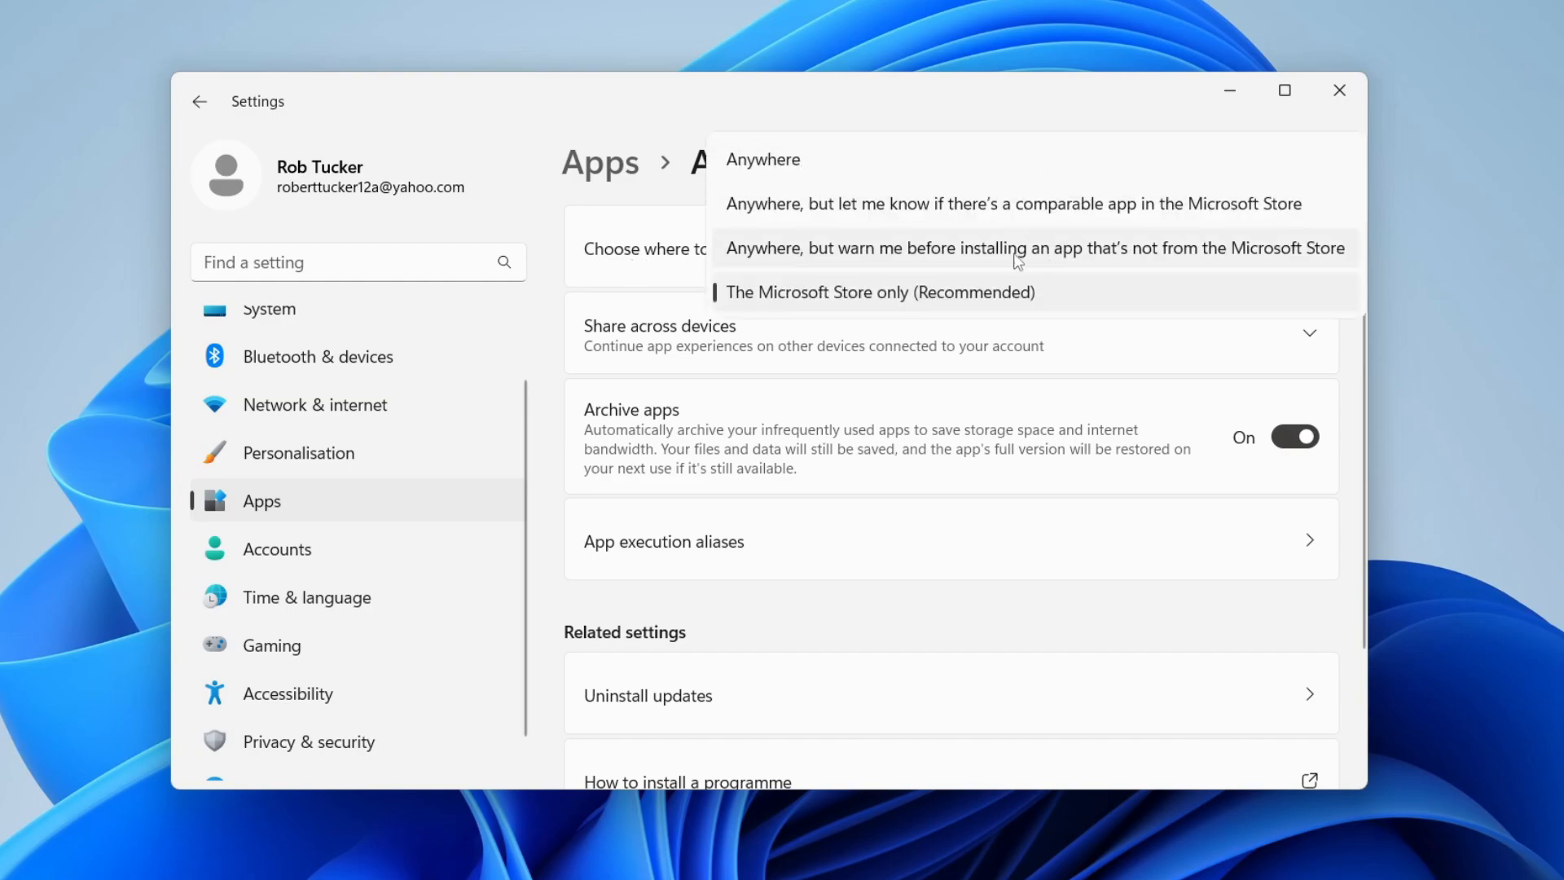
pyautogui.moveTo(894, 266)
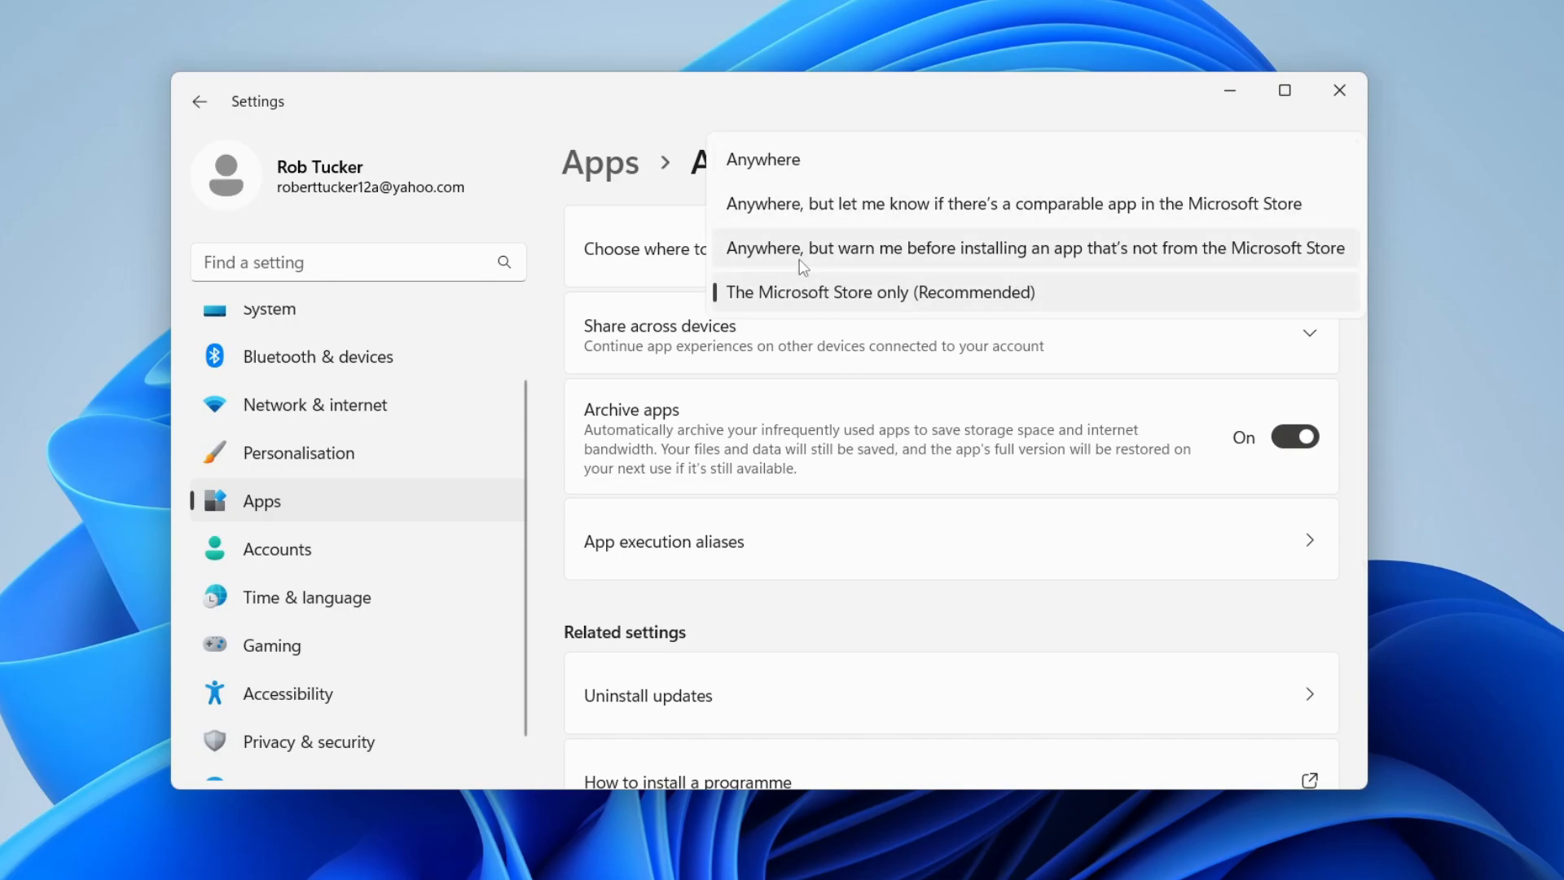
pyautogui.moveTo(1196, 270)
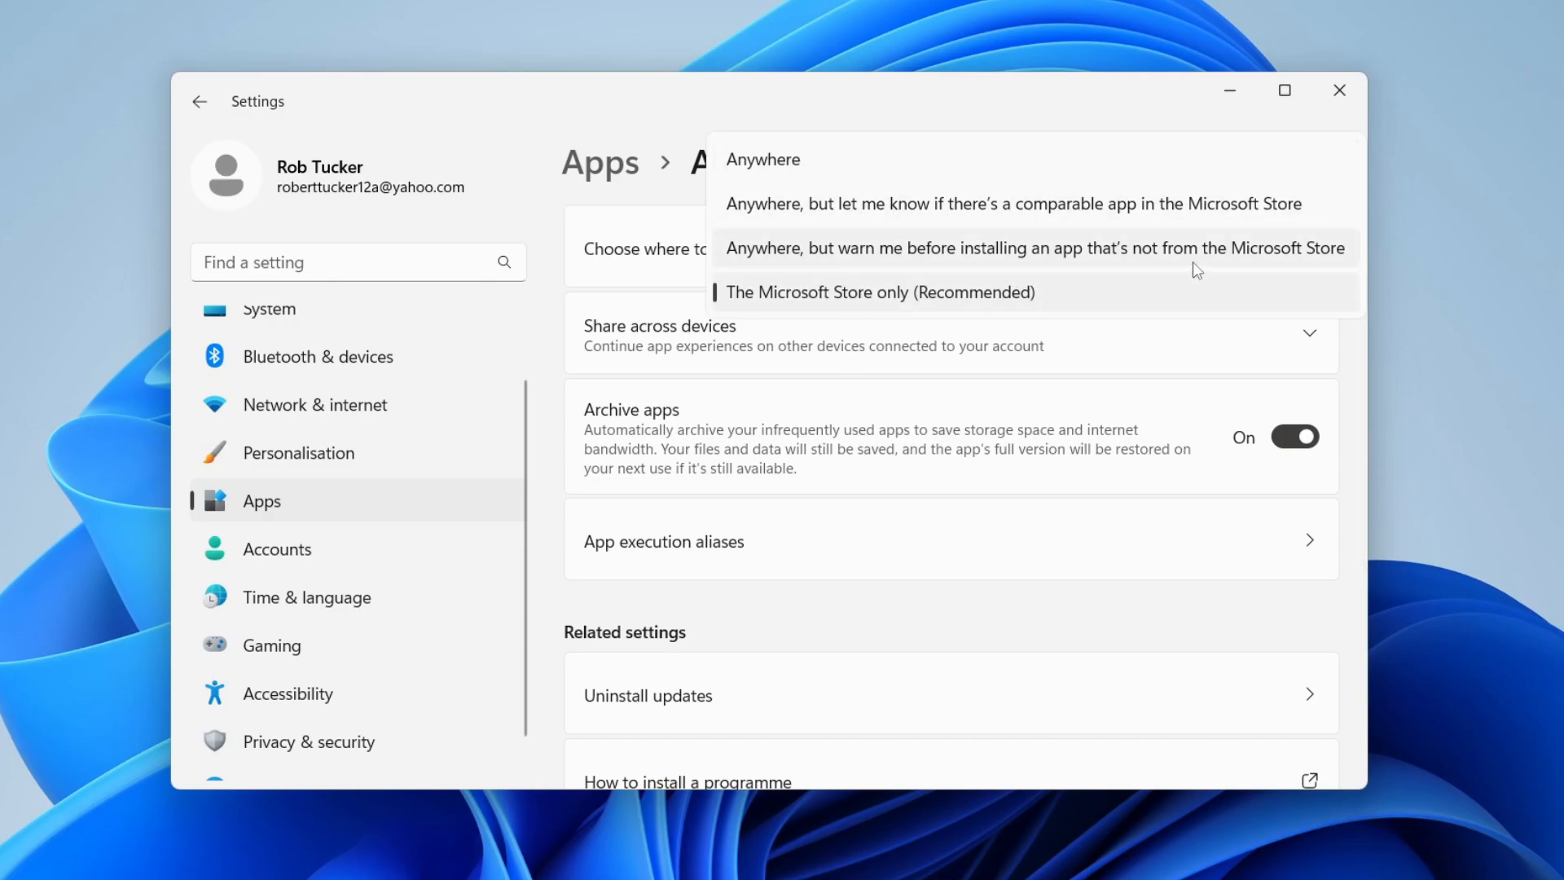
pyautogui.moveTo(803, 216)
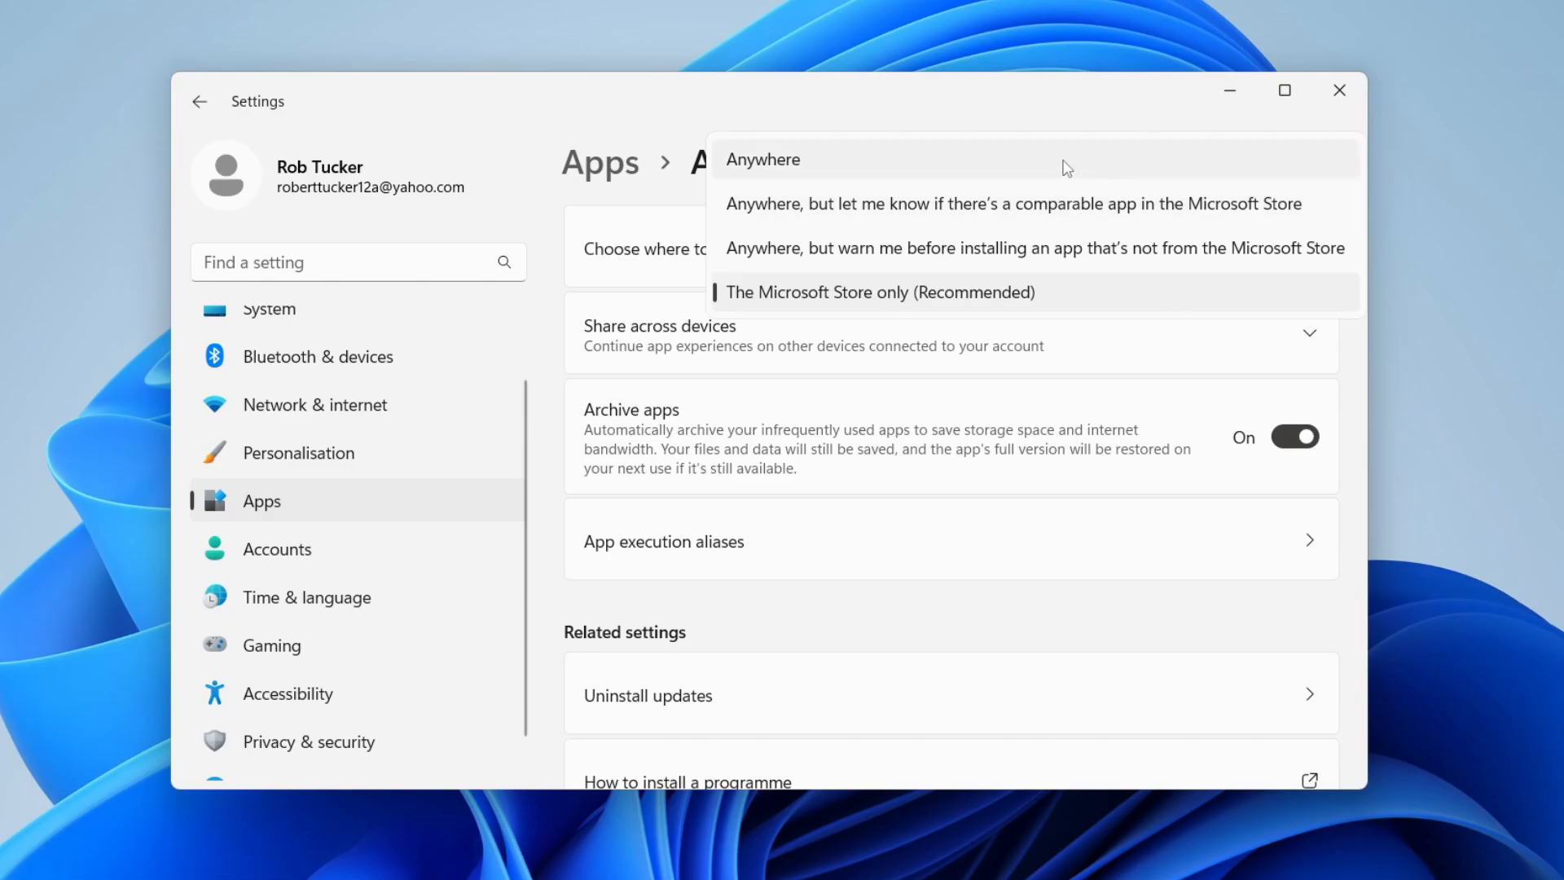
# Step: Set the app source to Anywhere instead of Microsoft Store only
pyautogui.click(763, 158)
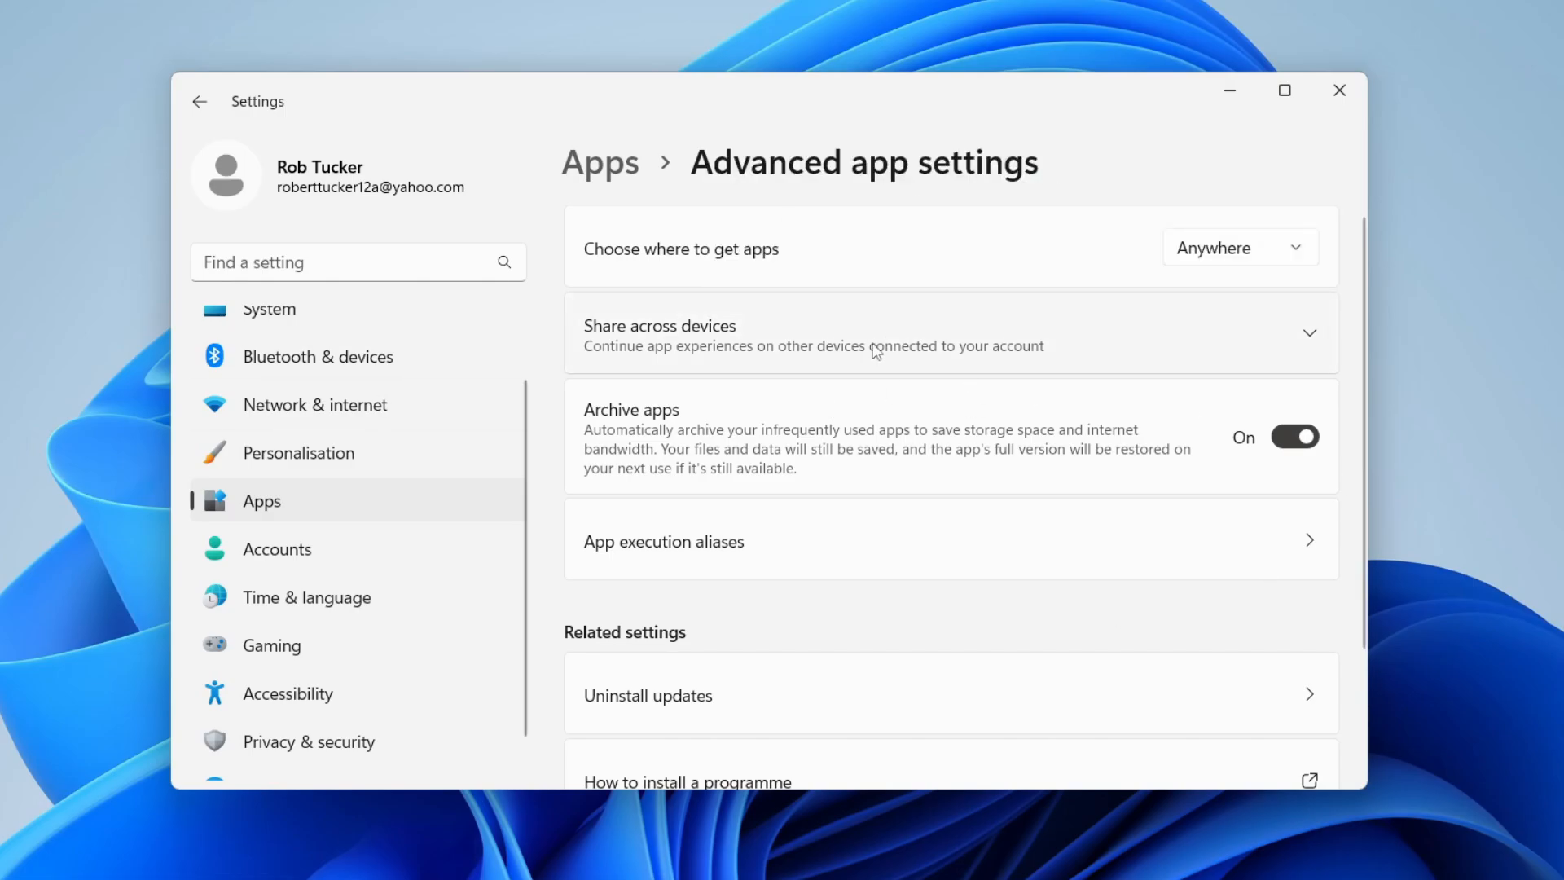
pyautogui.moveTo(1259, 305)
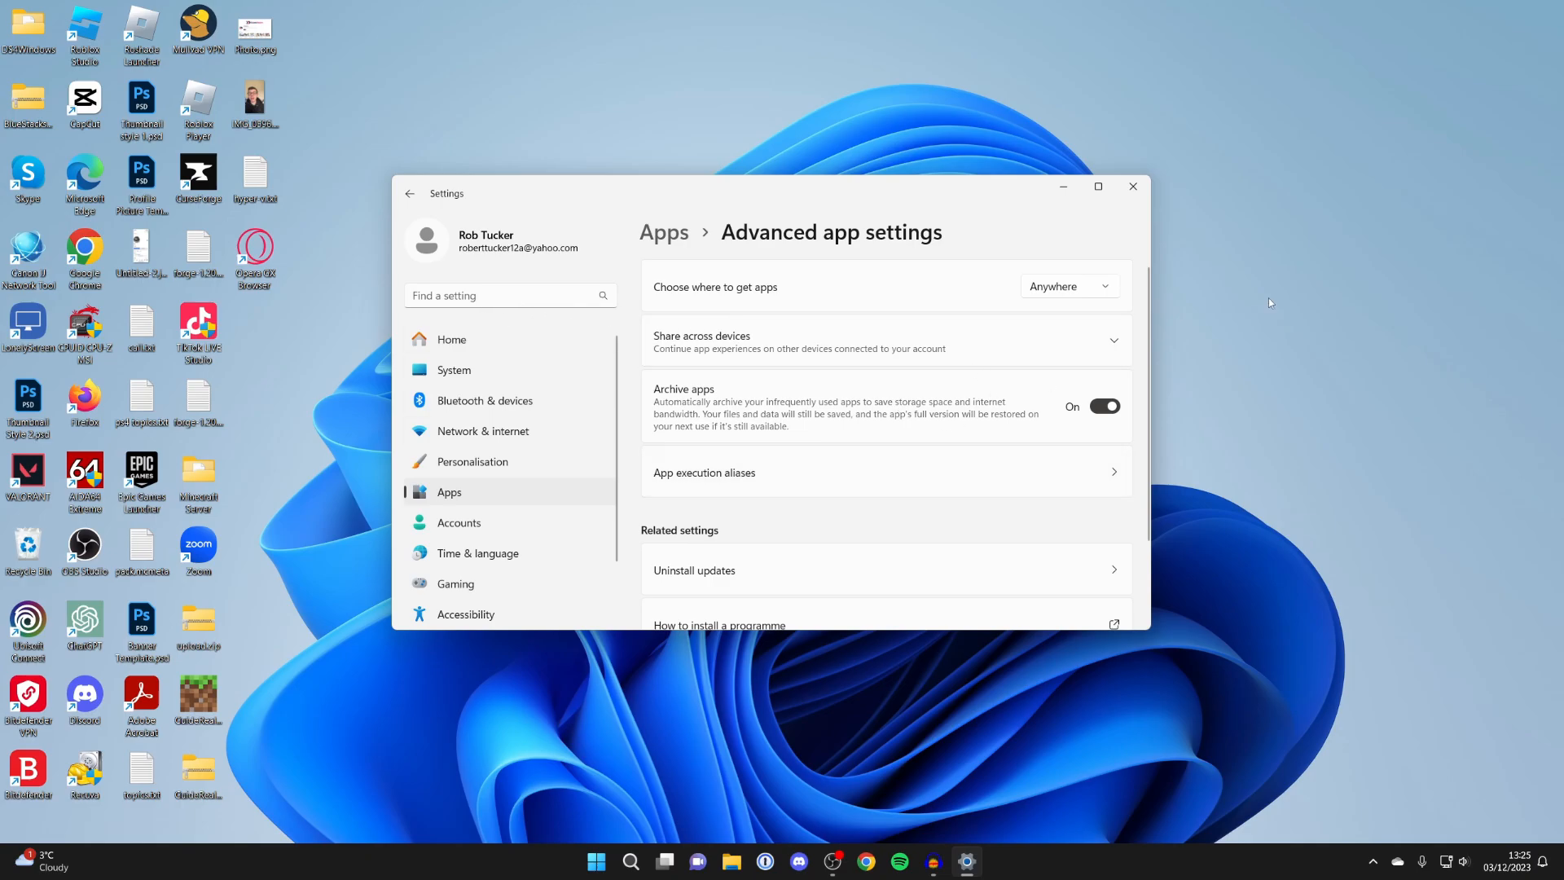
pyautogui.moveTo(976, 166)
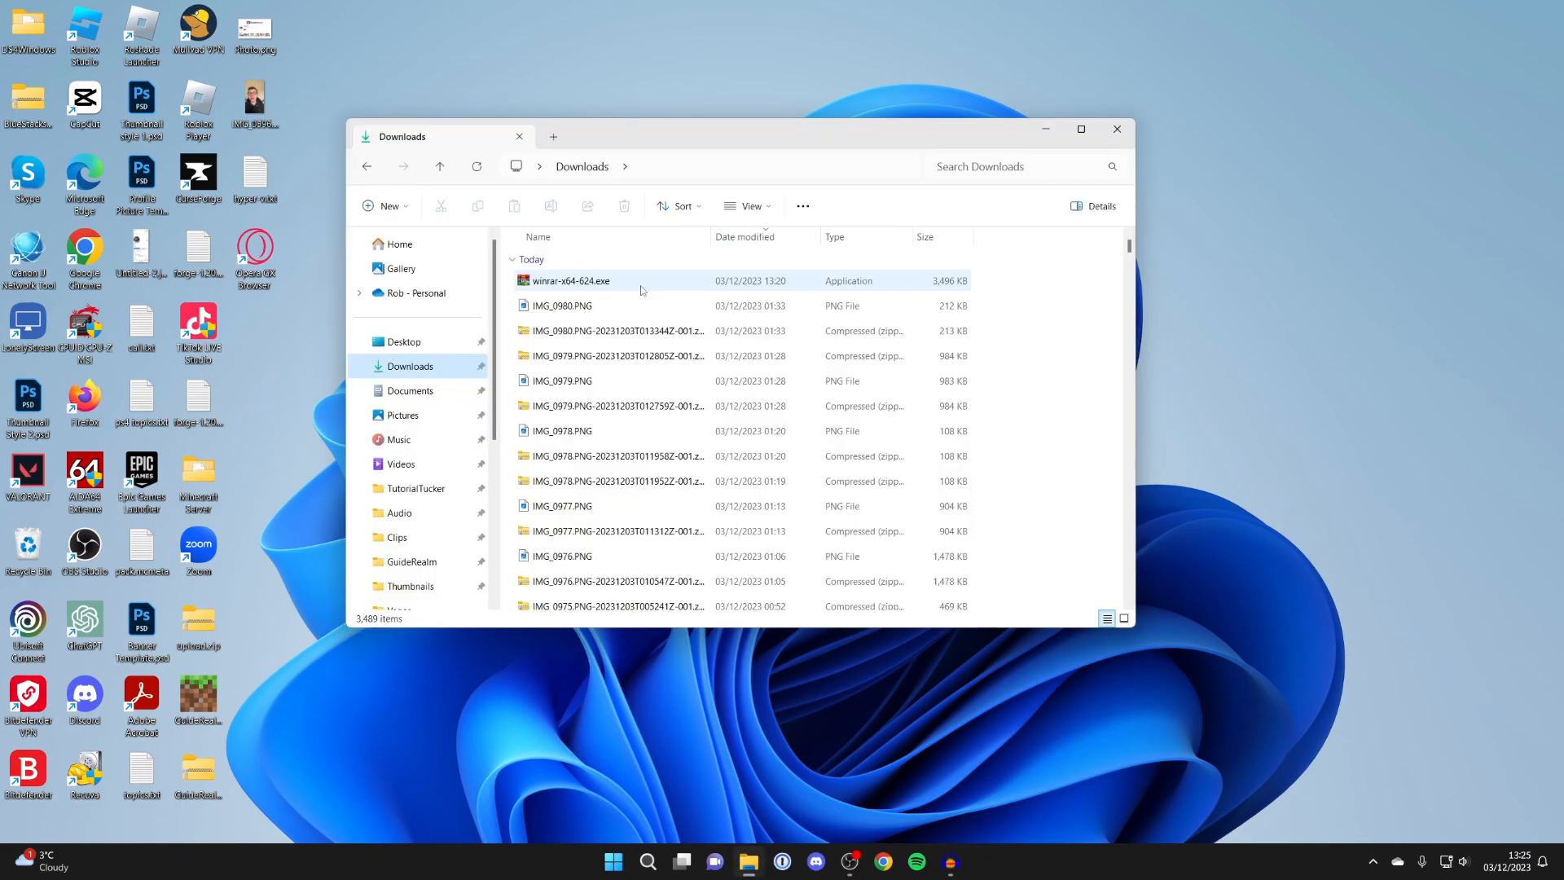
# Step: Launch winrar-x64-624.exe from Downloads so the WinRAR 6.24 setup window appears
pyautogui.doubleClick(570, 280)
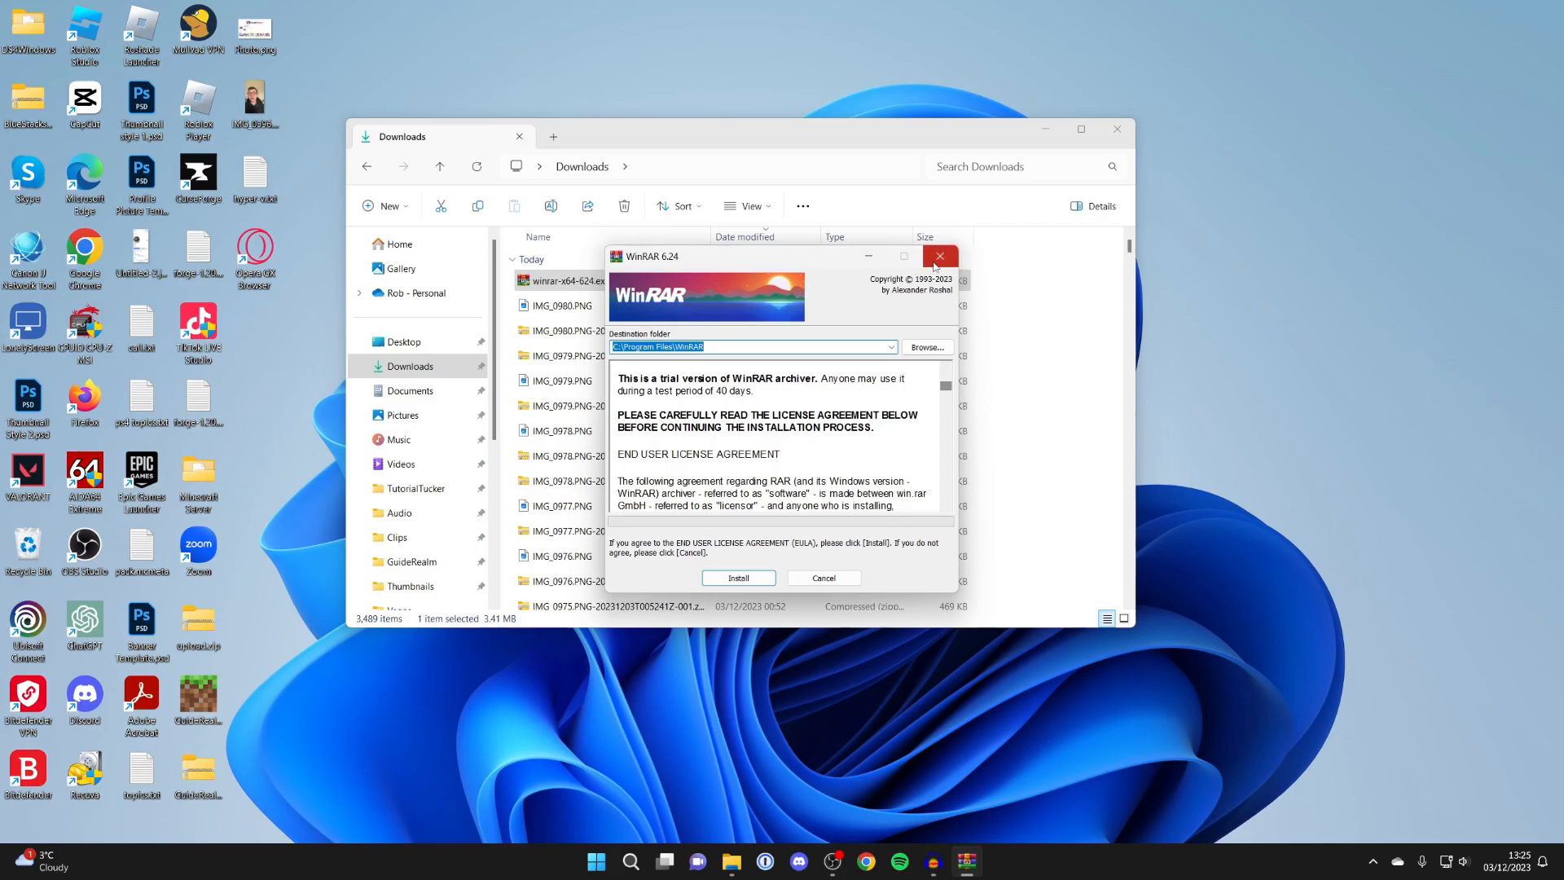
pyautogui.moveTo(939, 256)
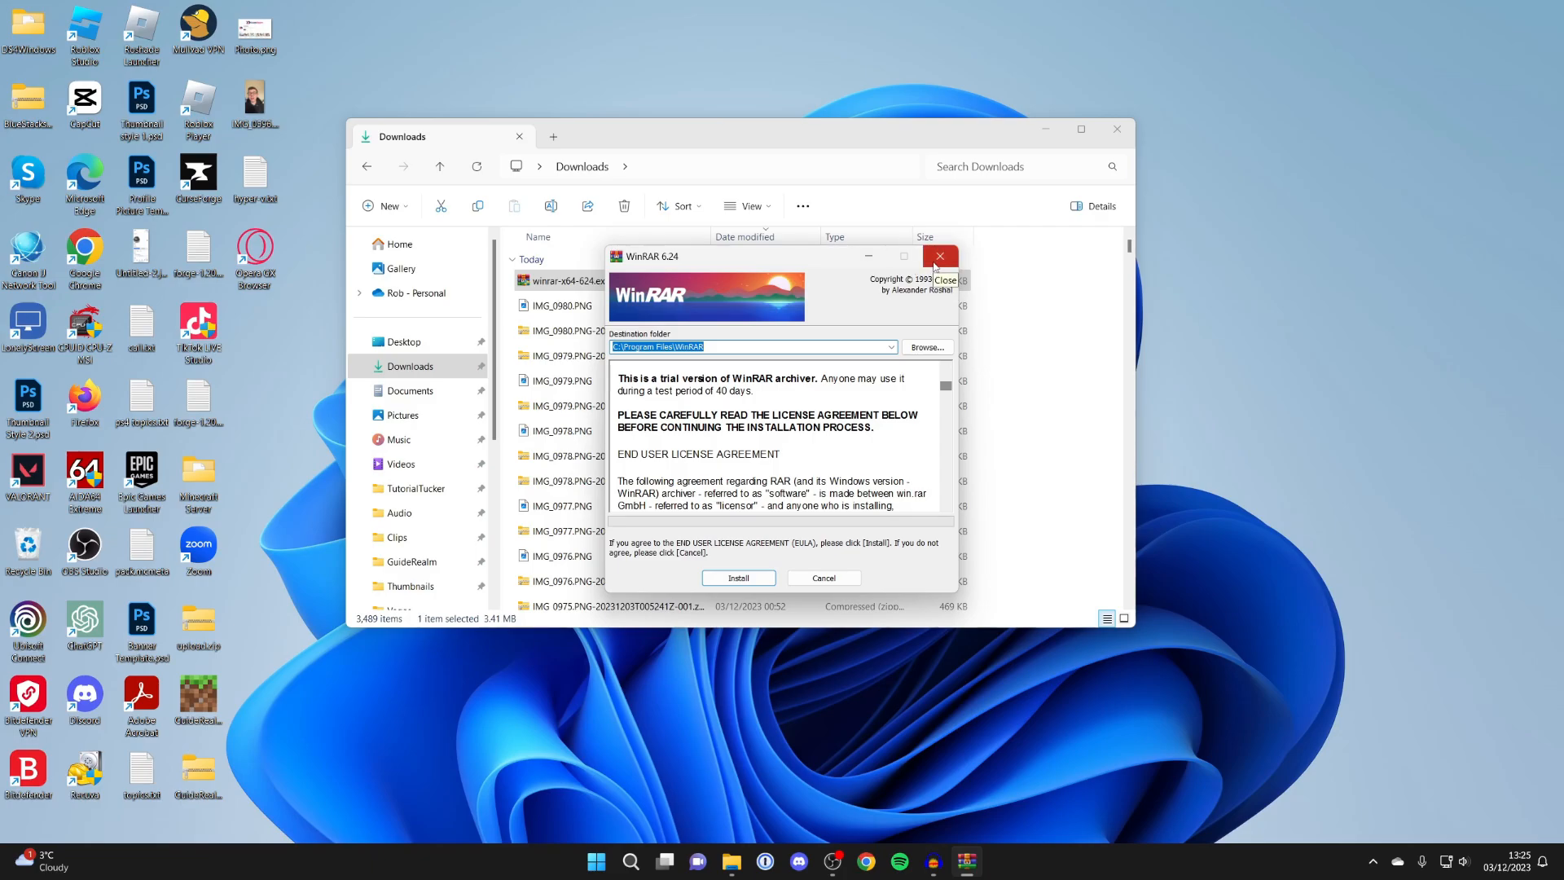